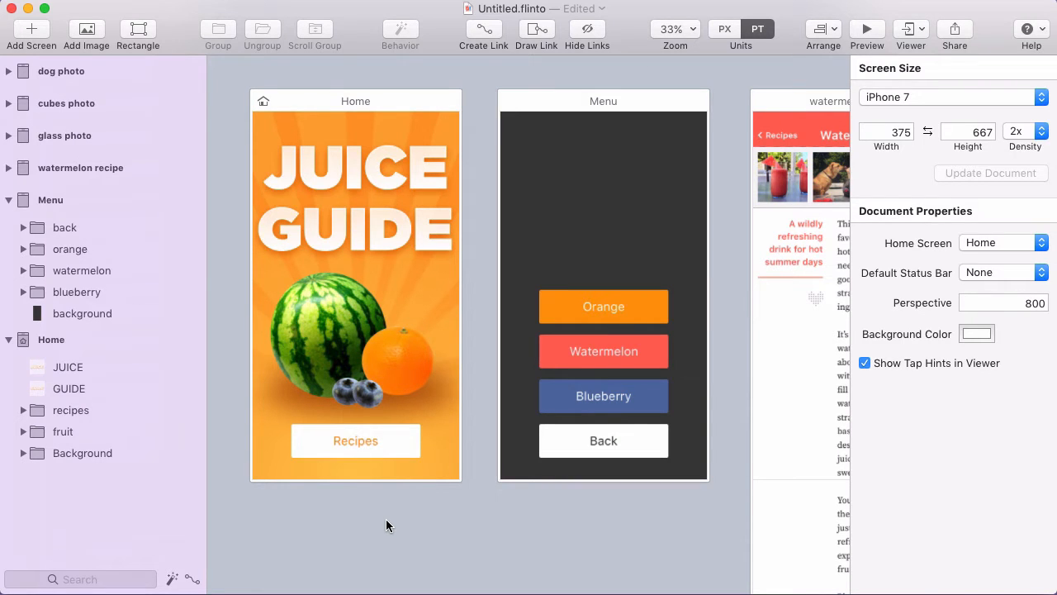
- Select the Recipes button on the Home screen to begin linking work
click(355, 439)
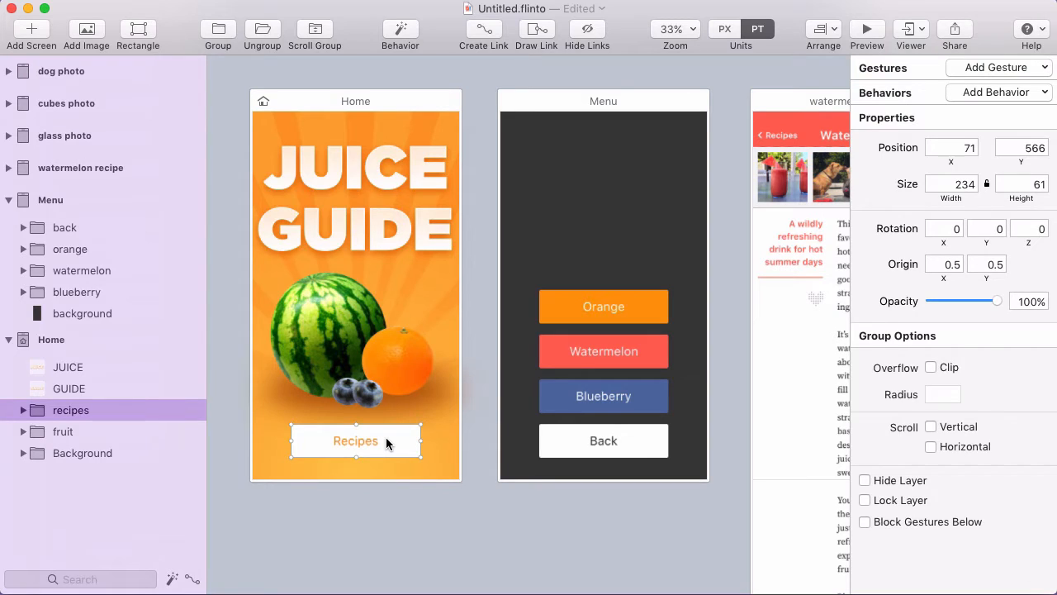
mouse_move(362, 444)
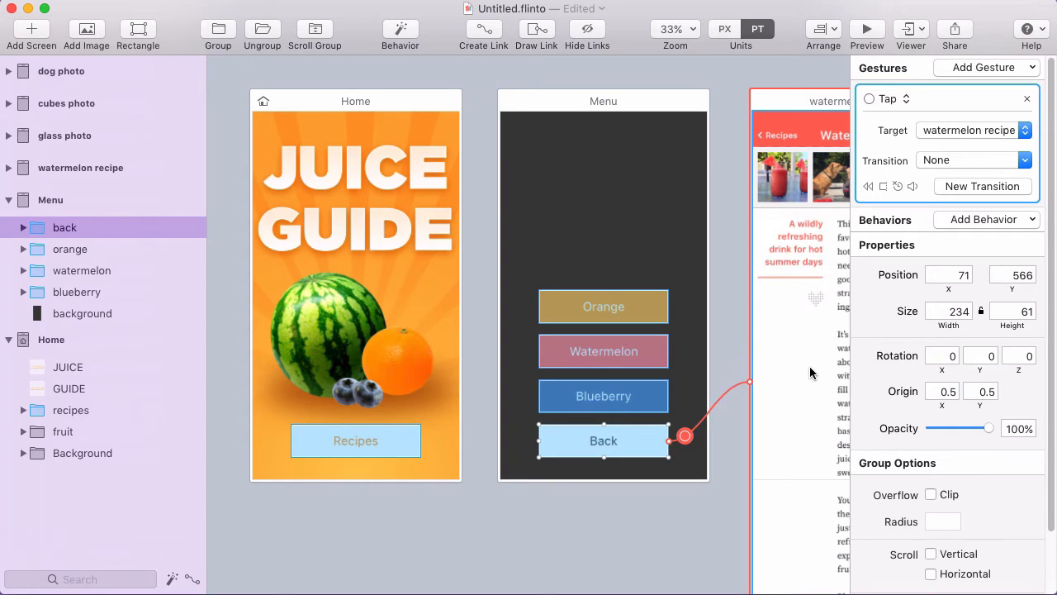
mouse_move(760, 390)
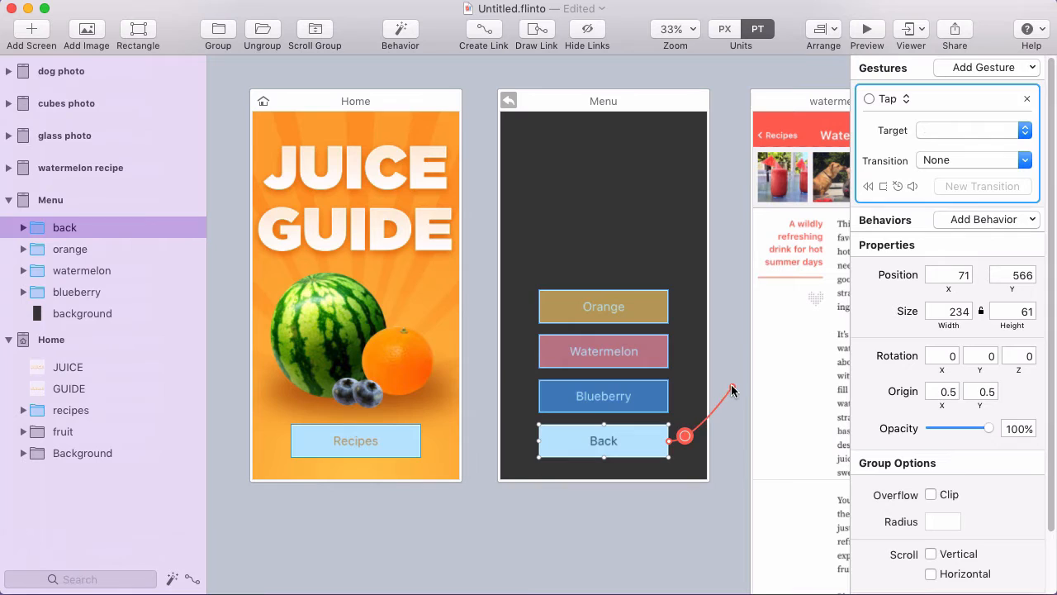
drag(684, 436, 752, 383)
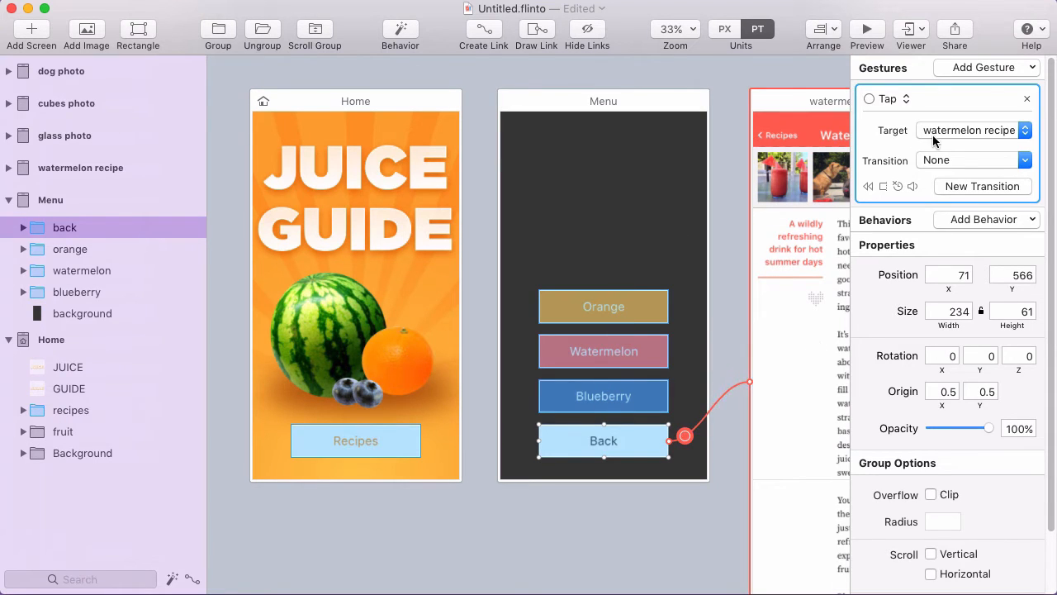
click(973, 129)
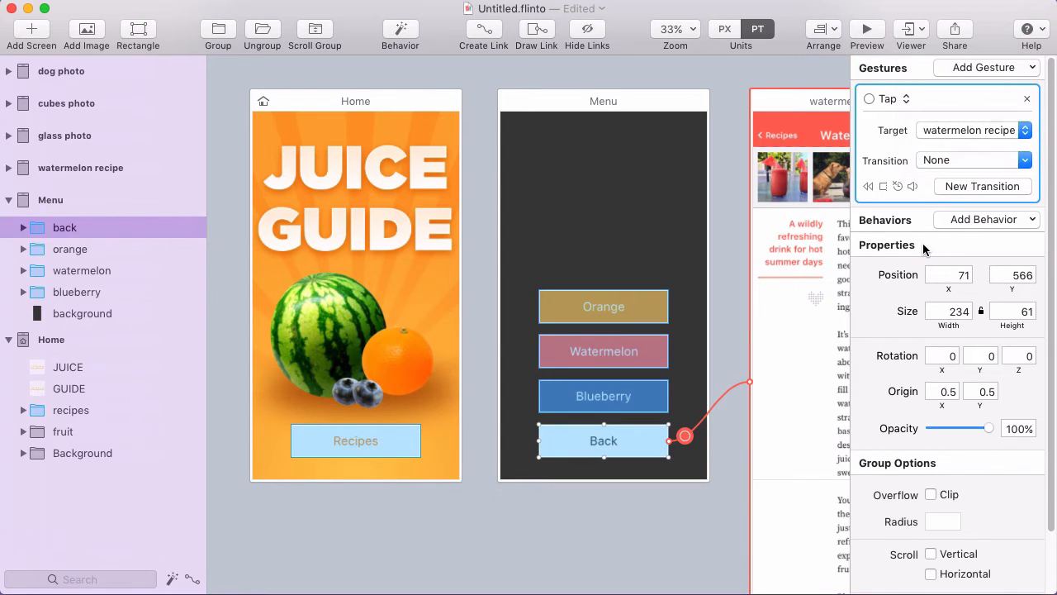
mouse_move(631, 452)
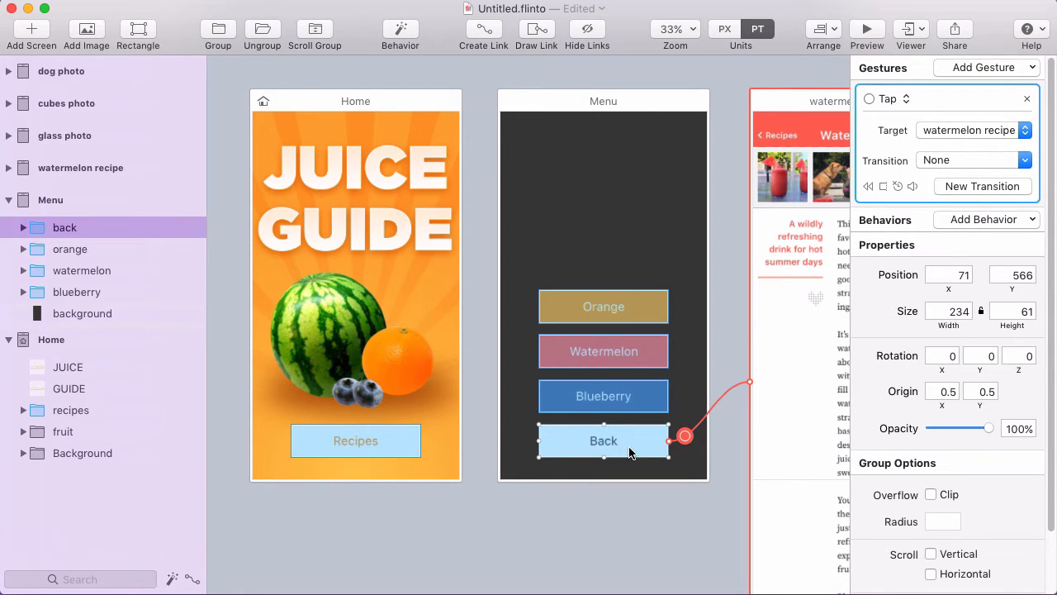
mouse_move(626, 450)
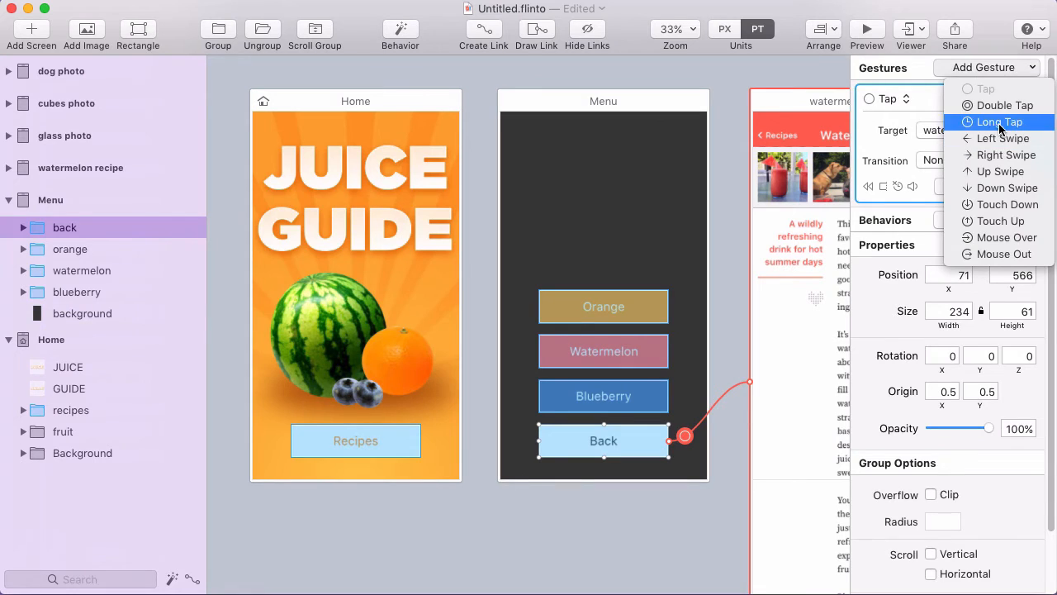
- Add a long-tap gesture to Back and link a right swipe on it to Home
click(1002, 122)
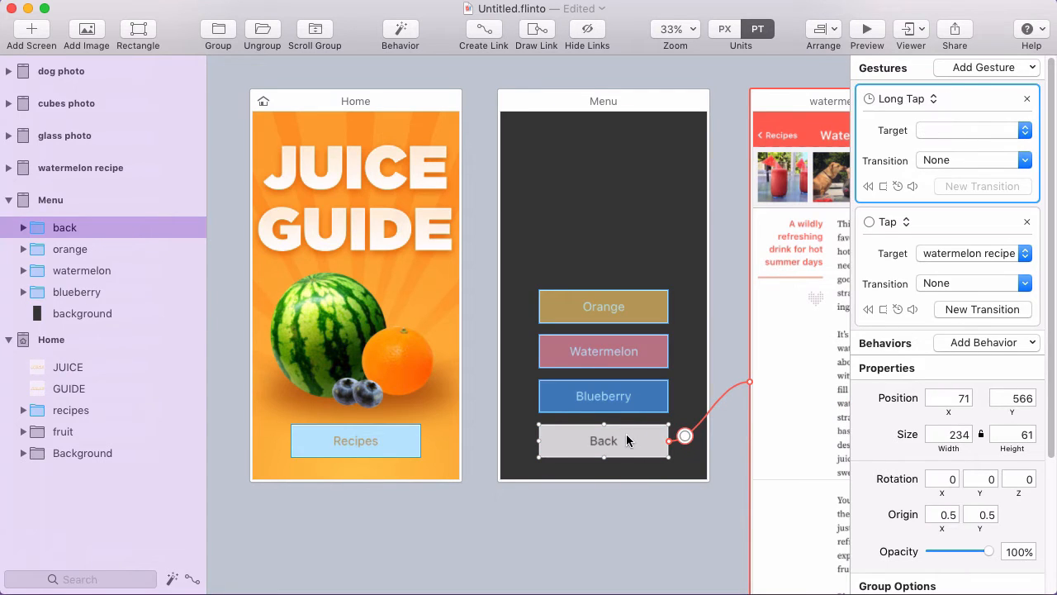
mouse_move(487, 46)
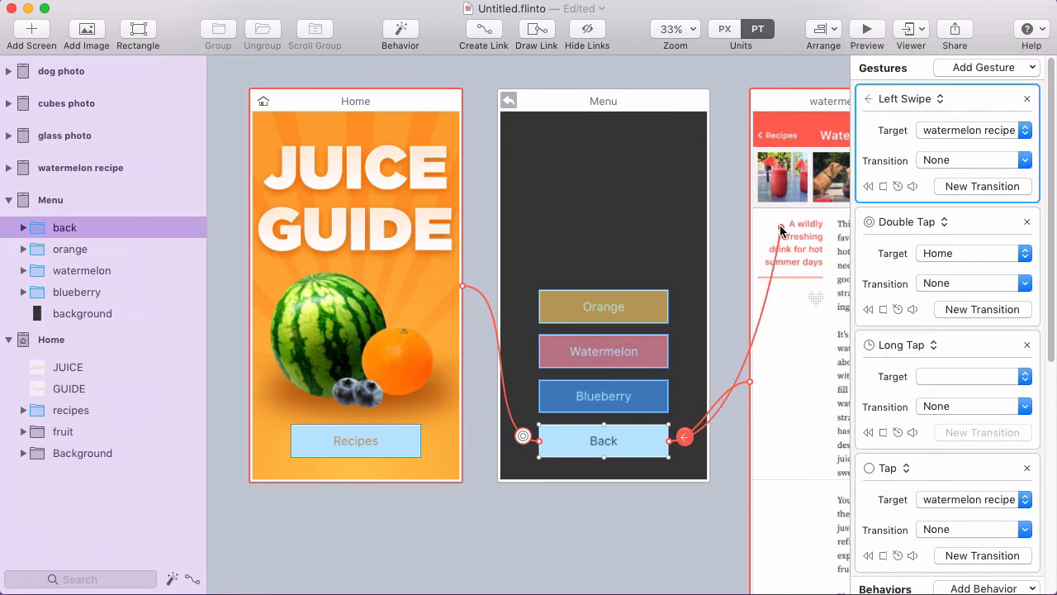
drag(783, 230, 700, 423)
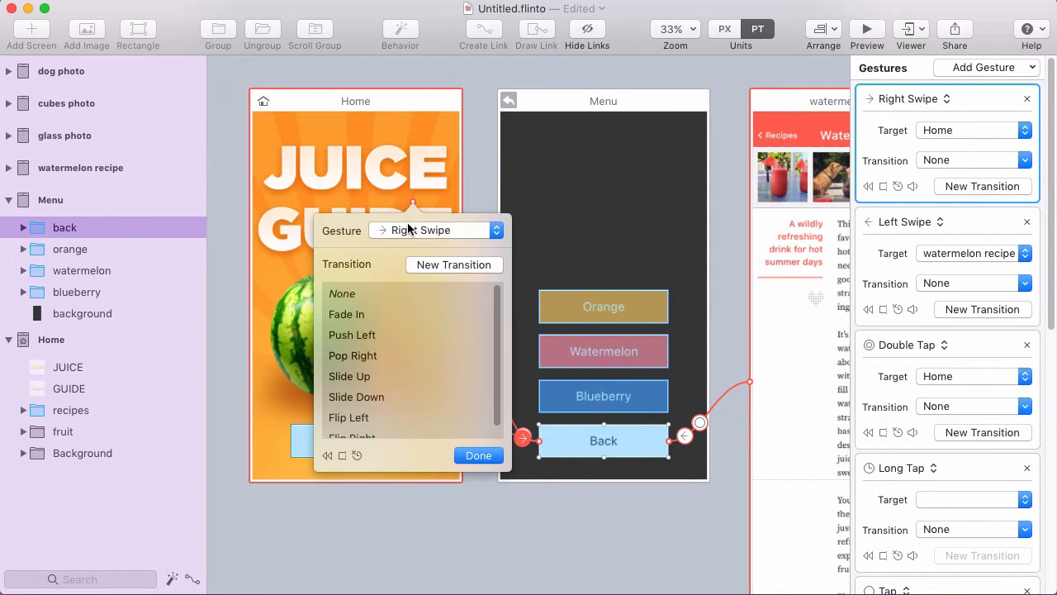
click(479, 456)
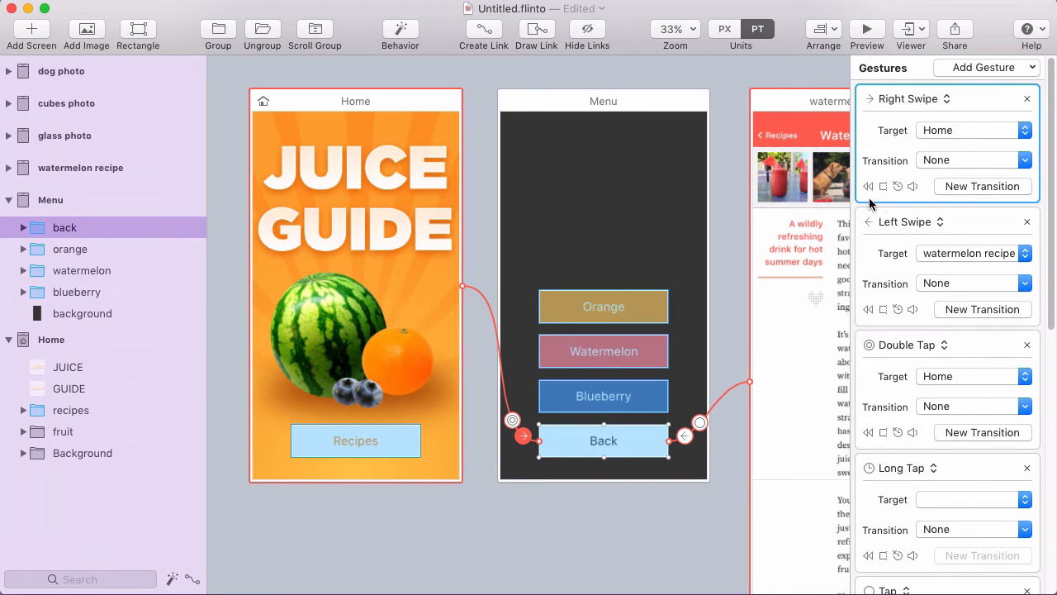
mouse_move(740, 333)
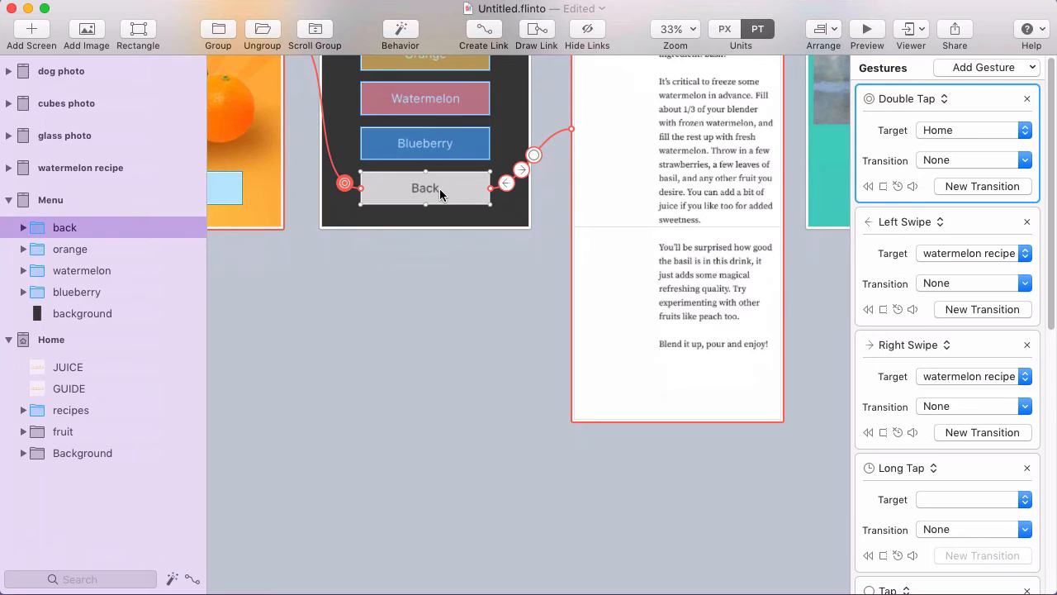
mouse_move(453, 192)
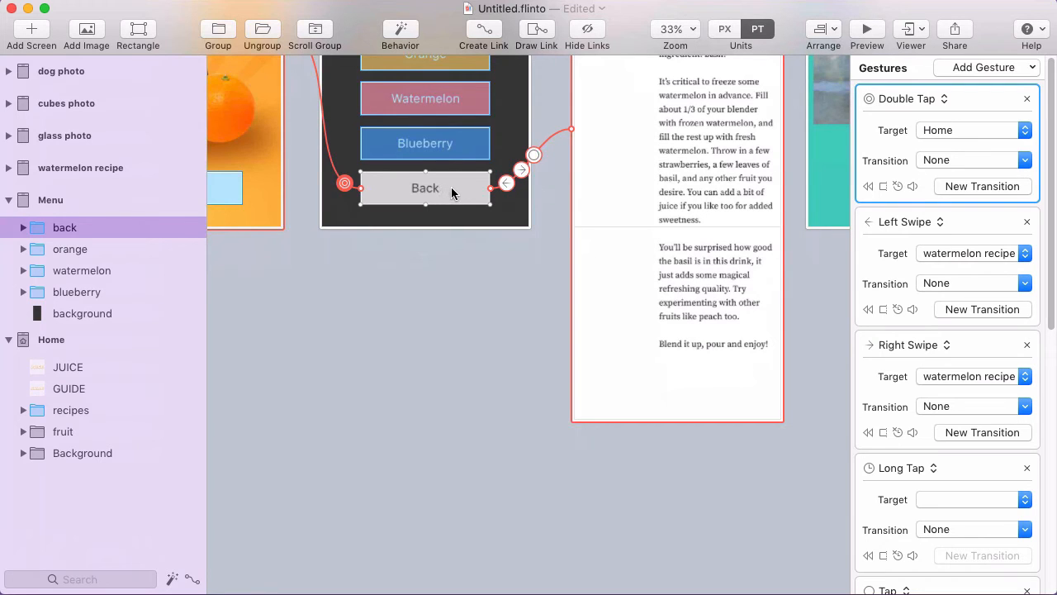
- Copy the Back button's gestures and paste them onto the glass photo
right_click(424, 188)
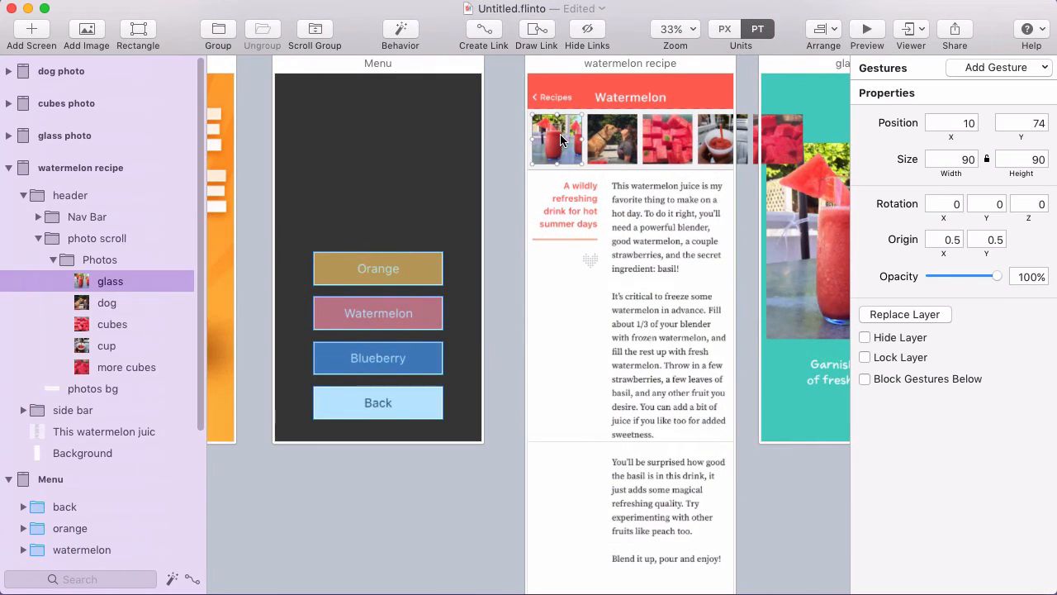
right_click(560, 139)
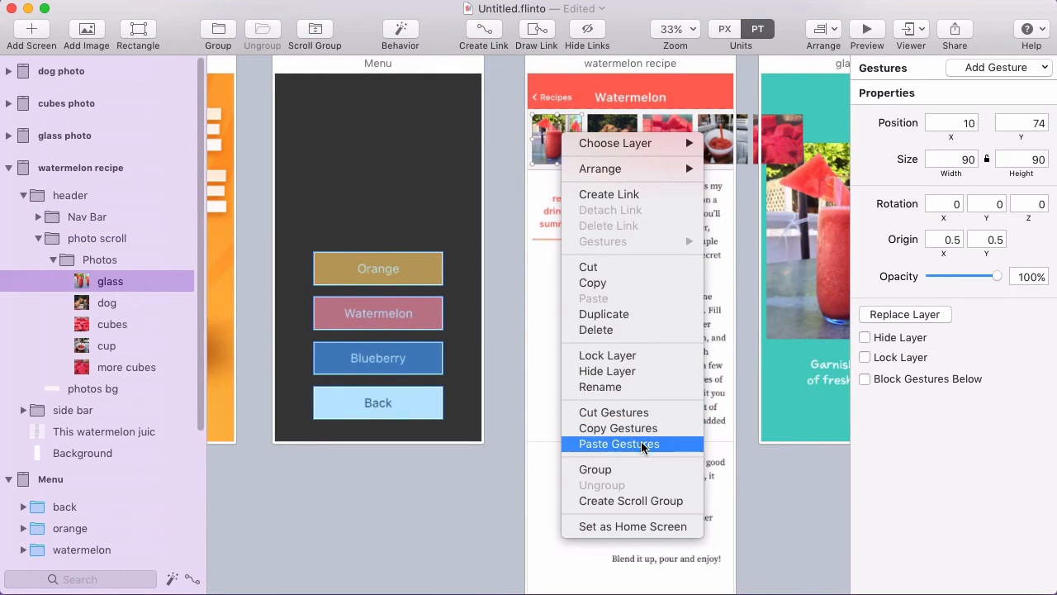
click(618, 443)
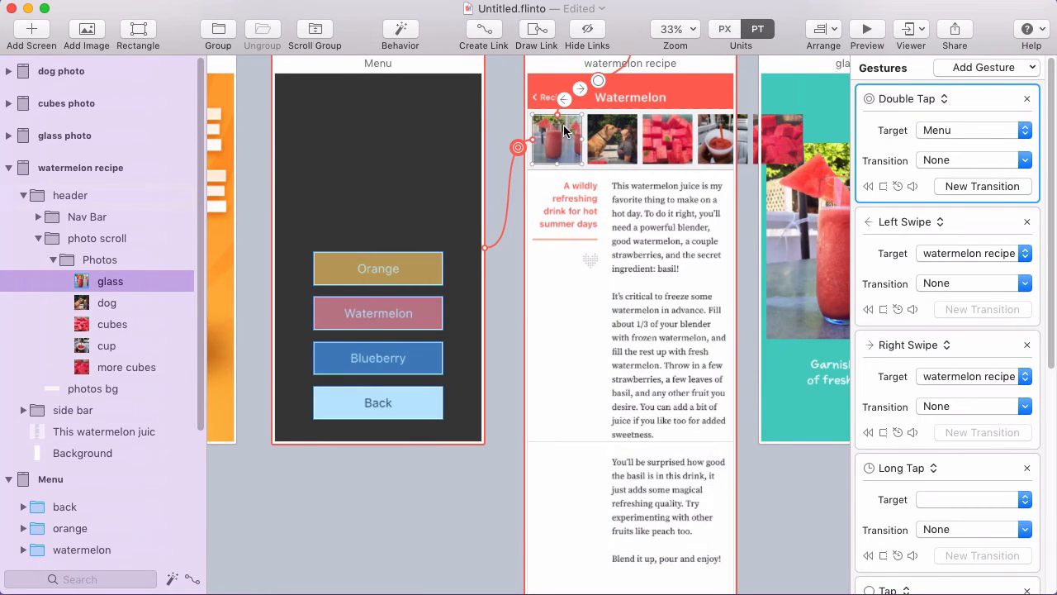
mouse_move(567, 156)
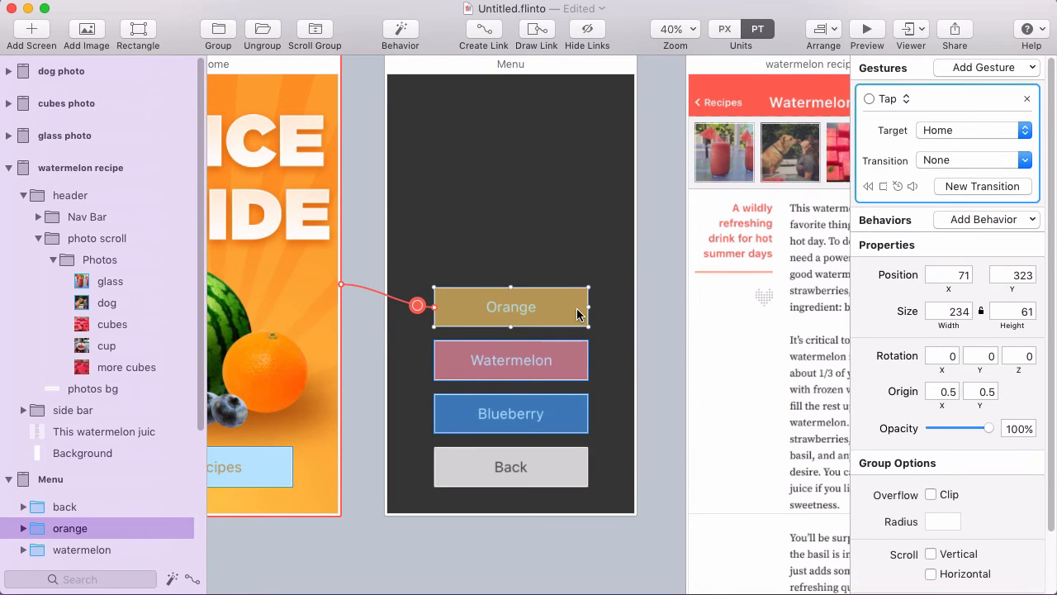
mouse_move(552, 309)
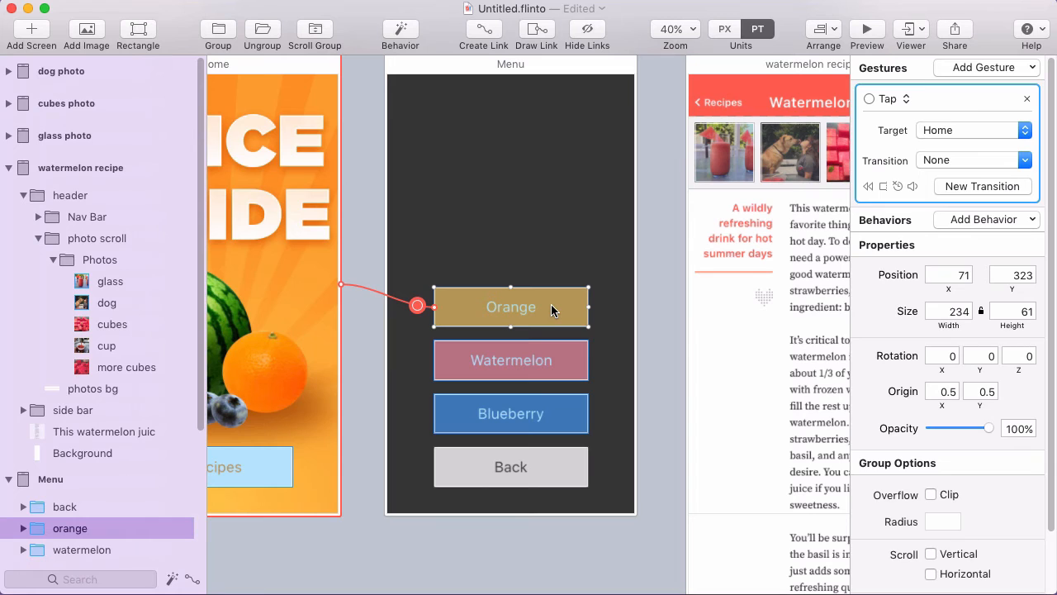
mouse_move(532, 310)
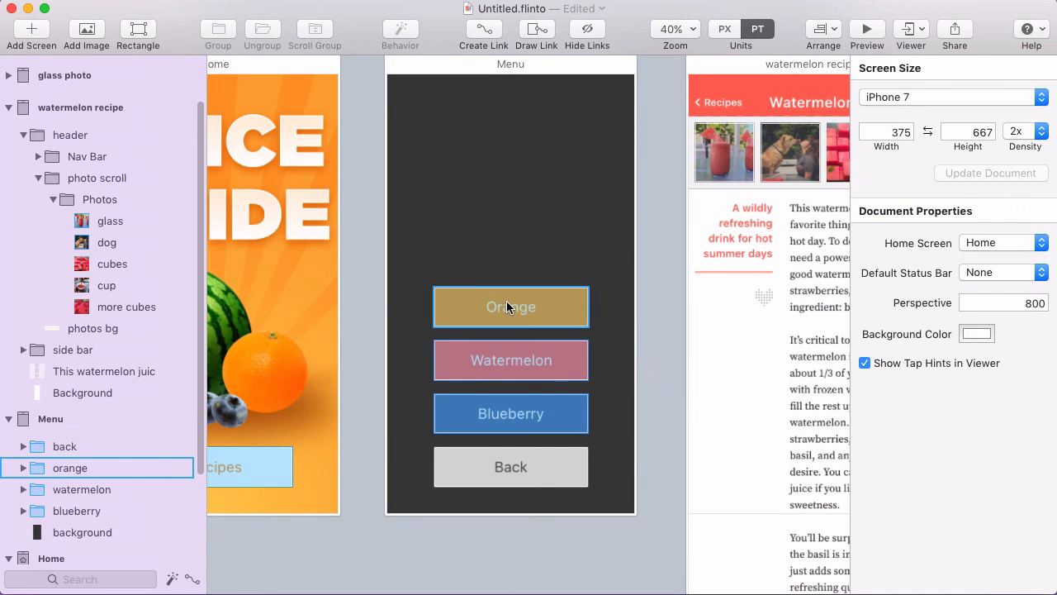
- Detach the Orange button's tap link to Home into its own Link layer
click(511, 305)
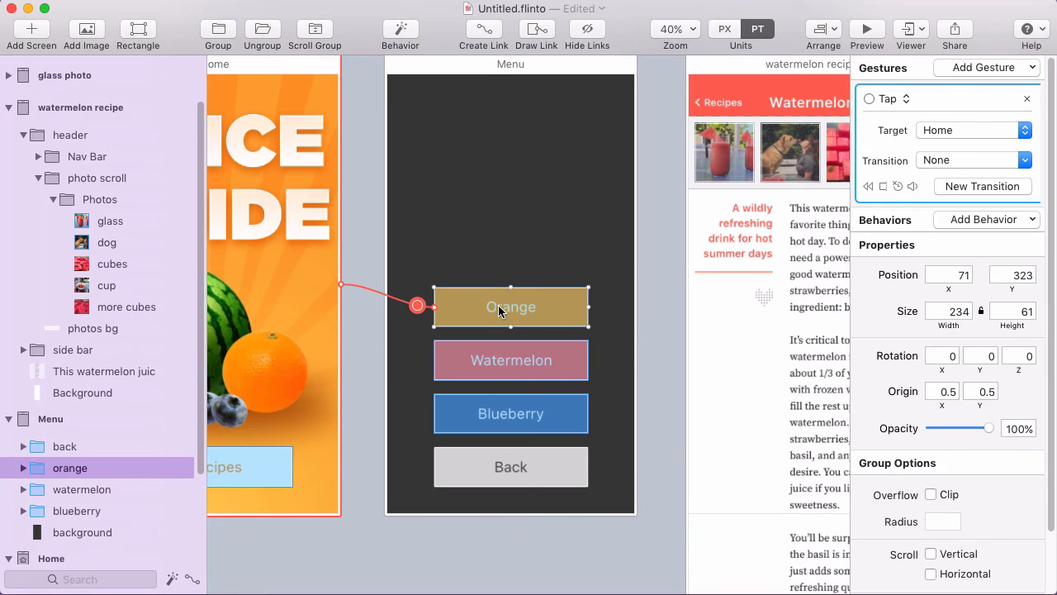
right_click(510, 306)
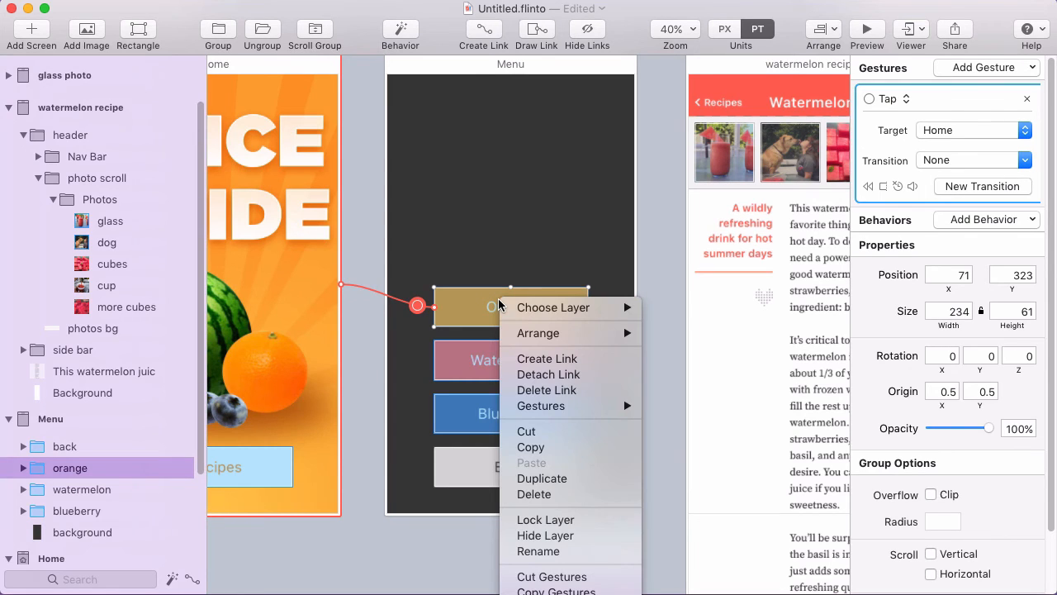
mouse_move(575, 373)
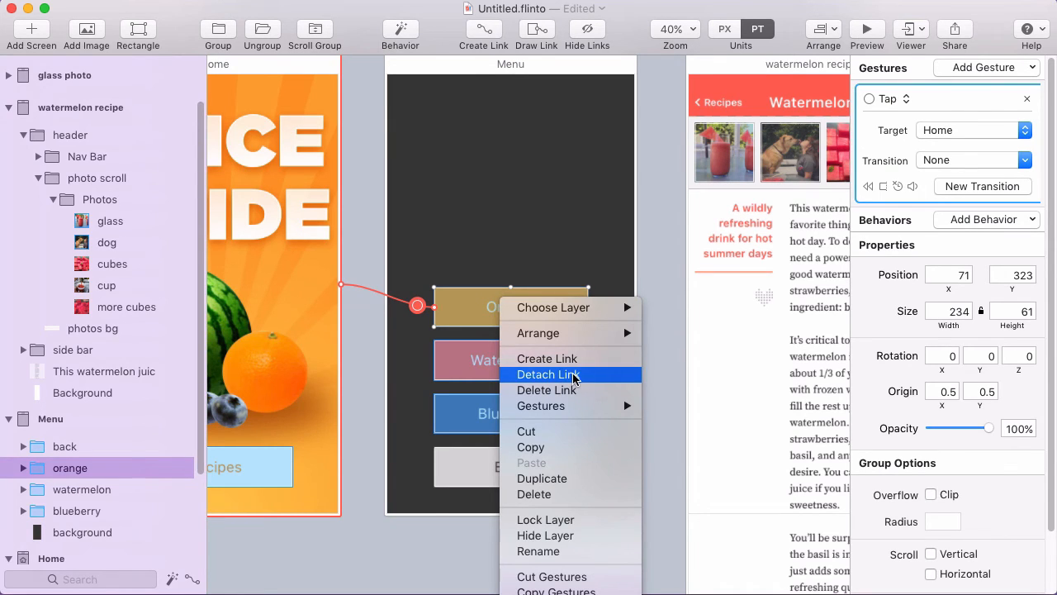
click(548, 374)
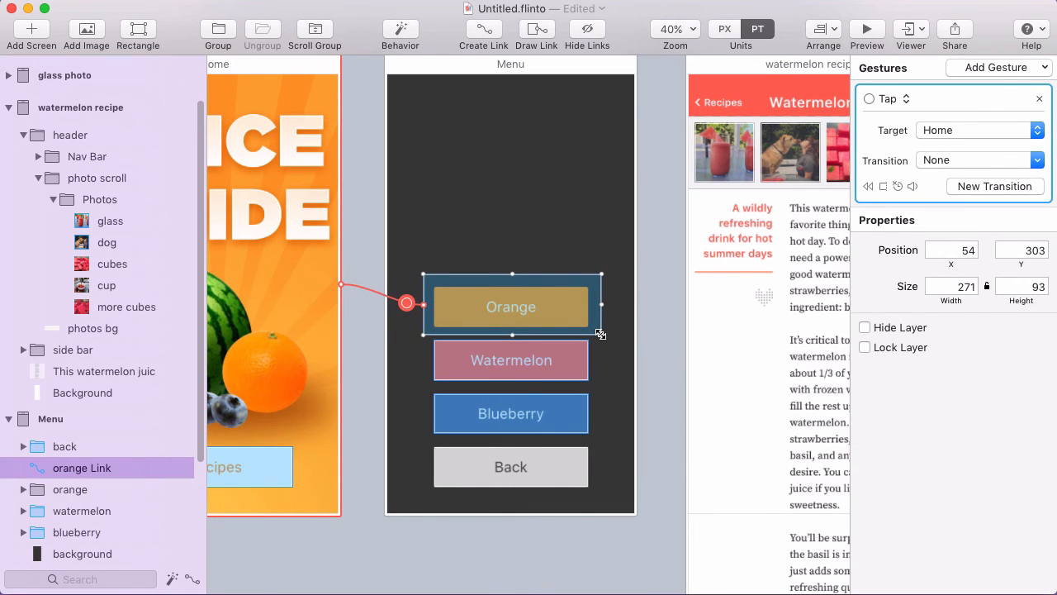
mouse_move(575, 319)
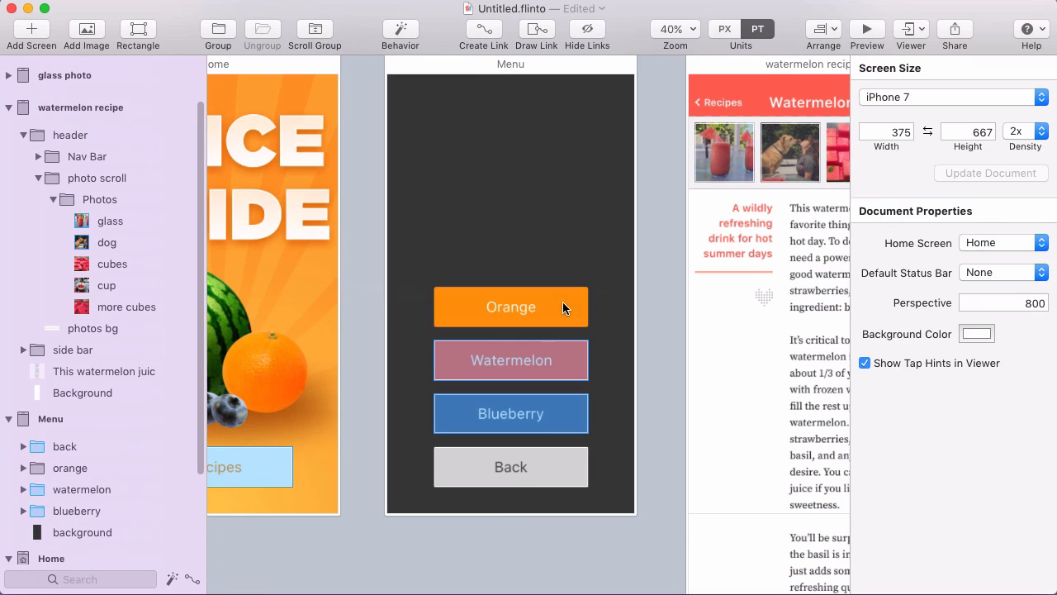
- Select the Watermelon button to inspect its tap link to the watermelon recipe
click(510, 360)
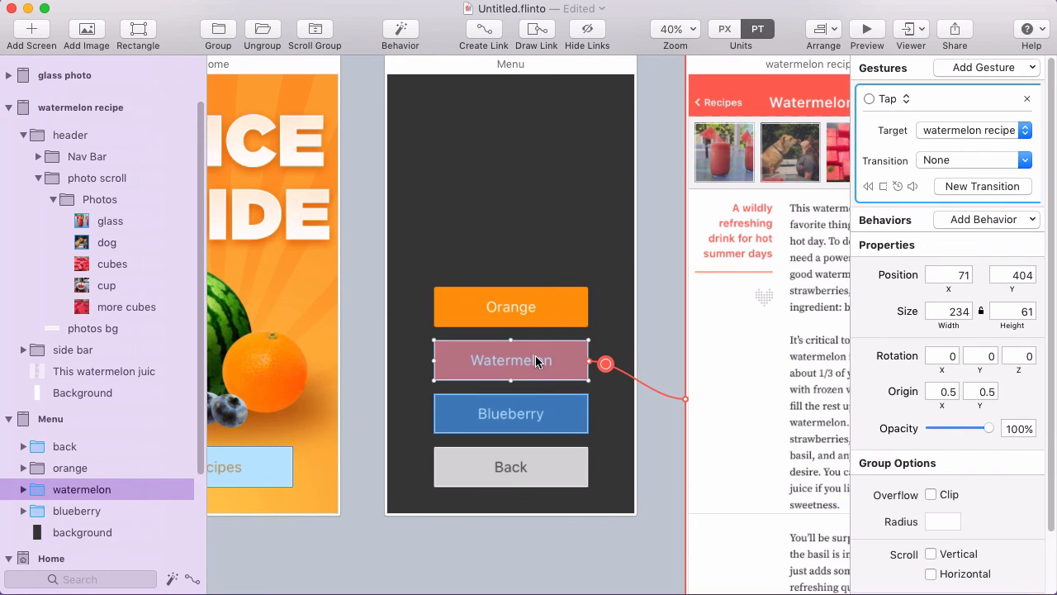
mouse_move(562, 370)
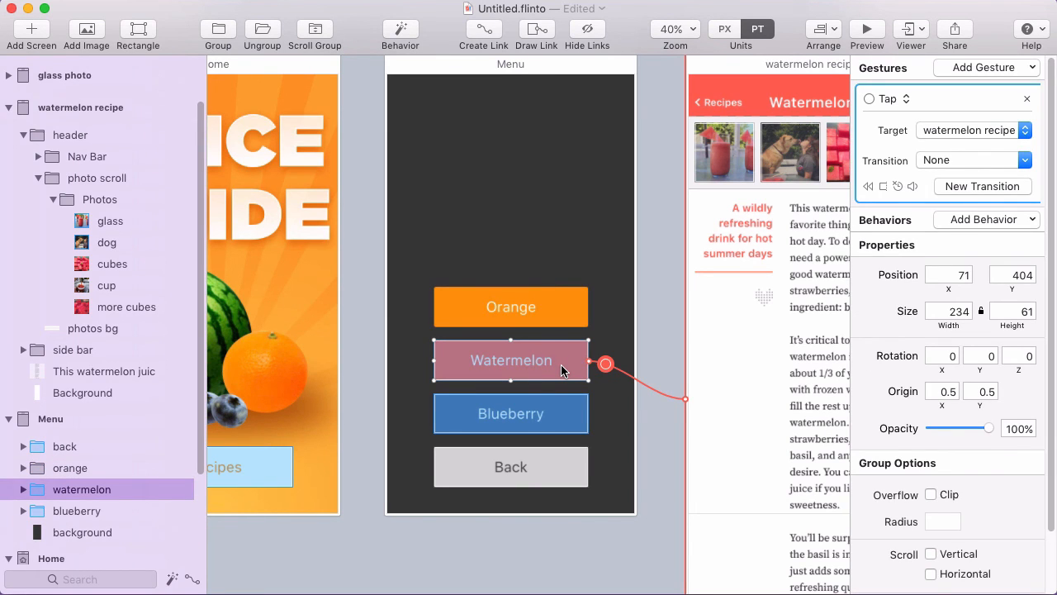